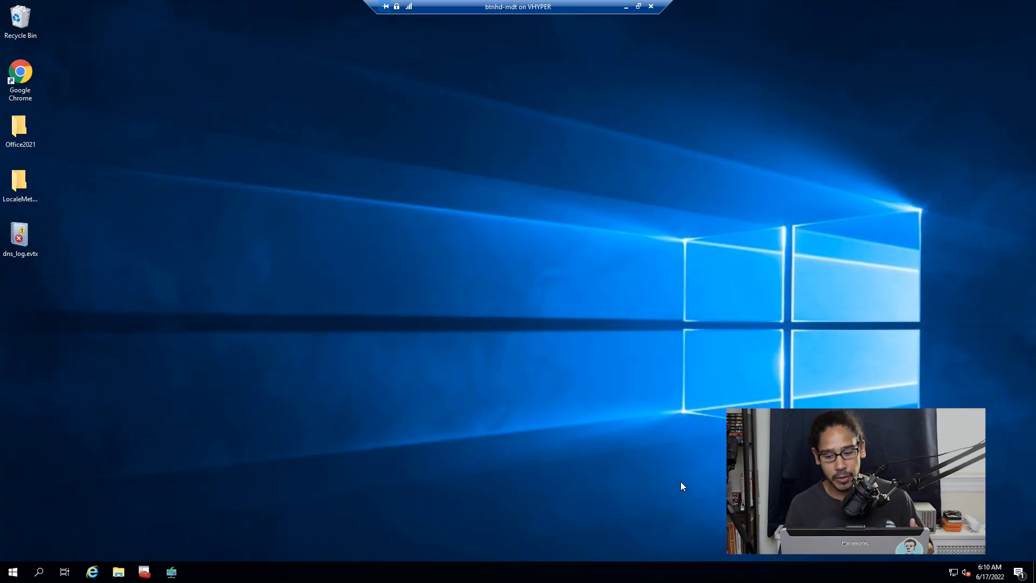
# Run winver from the Run box to show the current Windows Server 2019 version
pyautogui.rightClick(11, 572)
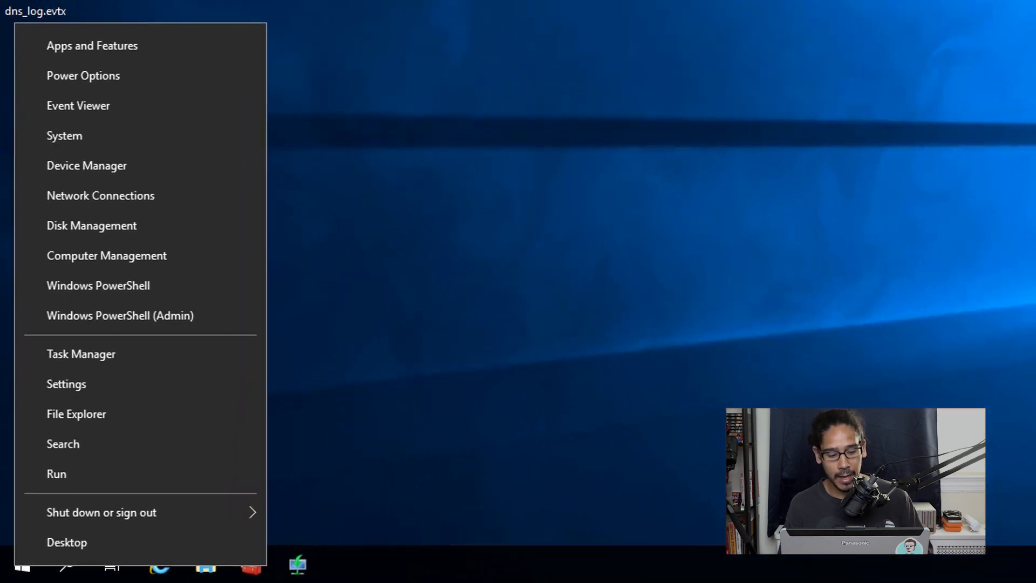
pyautogui.click(56, 473)
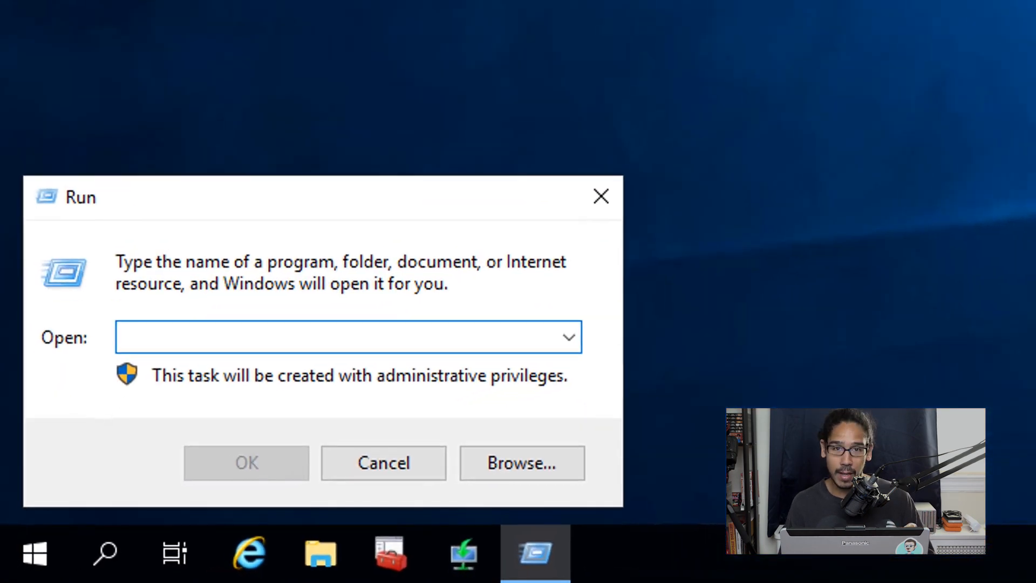
pyautogui.write('winver')
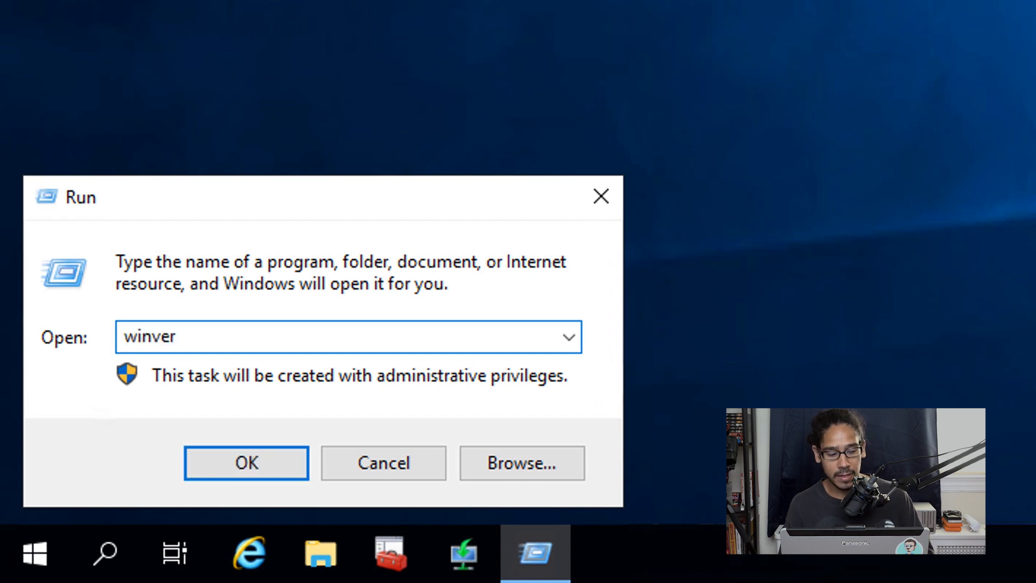
pyautogui.click(246, 462)
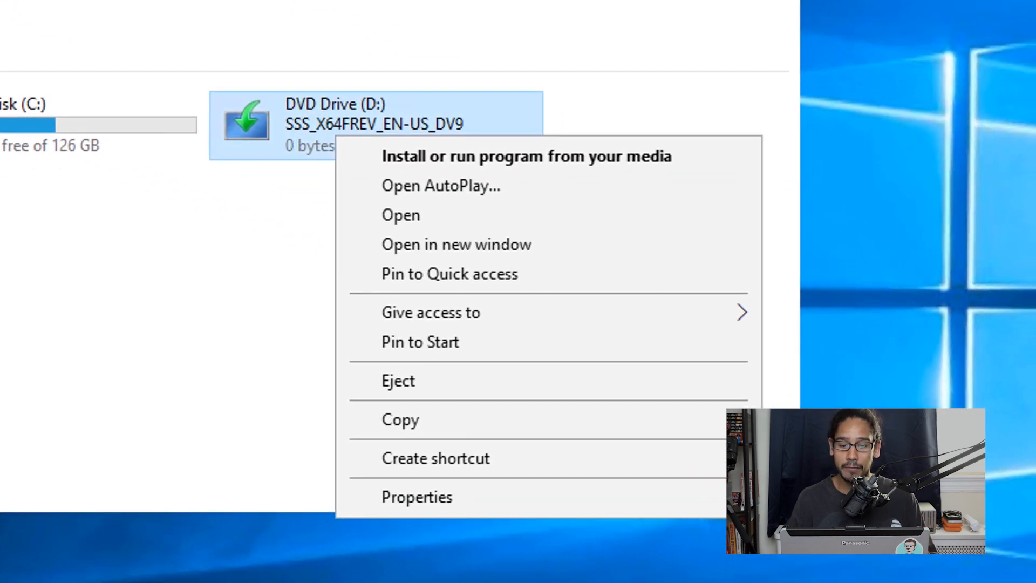
# Launch Windows Server Setup from DVD drive D: and continue to the image list
pyautogui.click(528, 156)
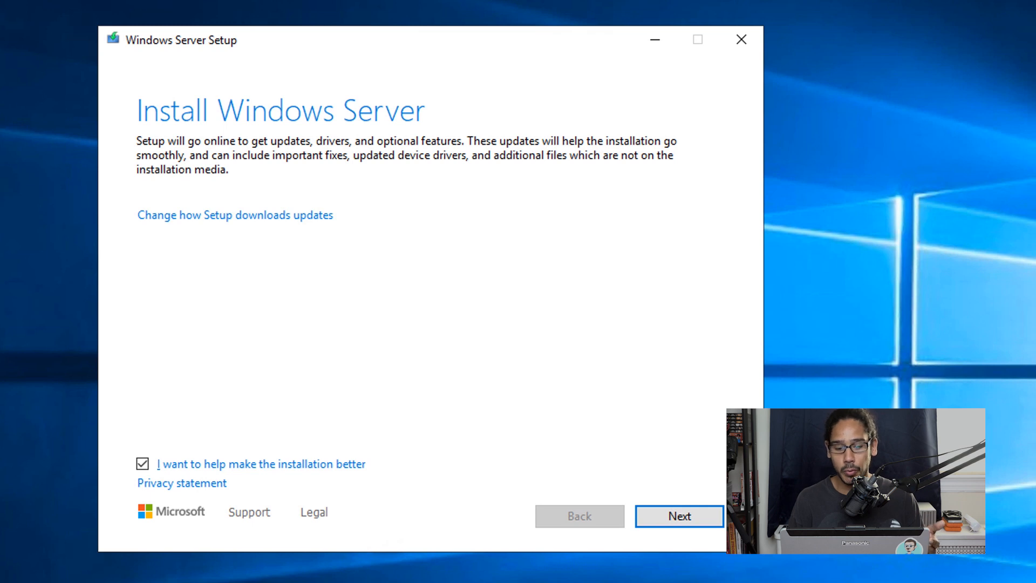
pyautogui.click(679, 516)
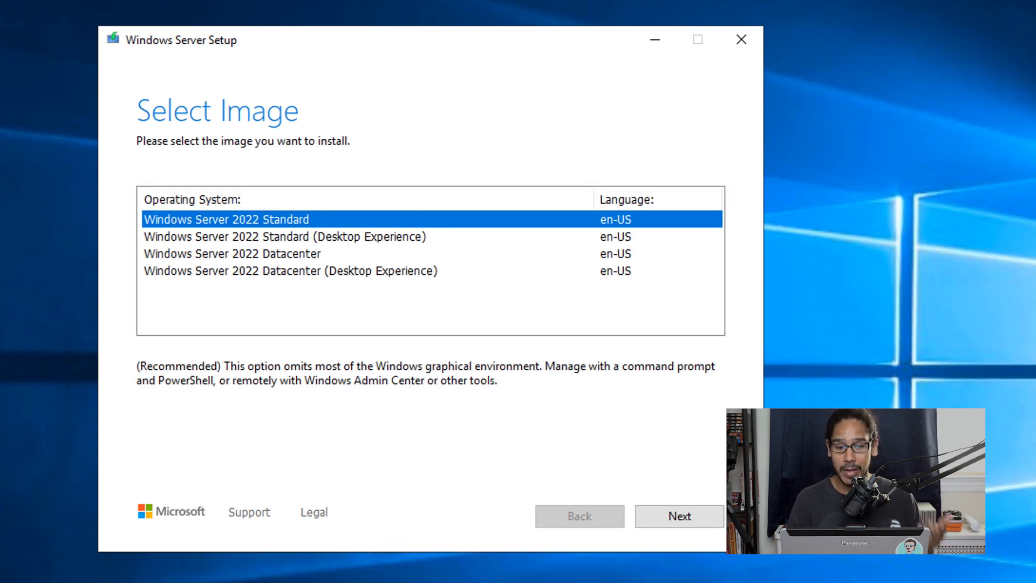
# Choose Windows Server 2022 Standard (Desktop Experience), accept the license and keep files, settings and apps
pyautogui.click(284, 236)
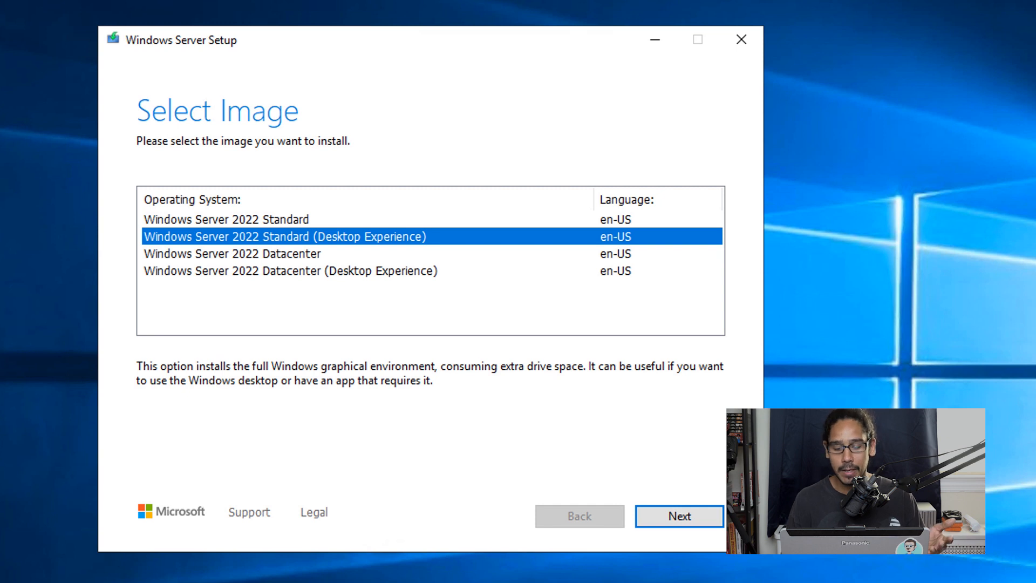
pyautogui.click(680, 516)
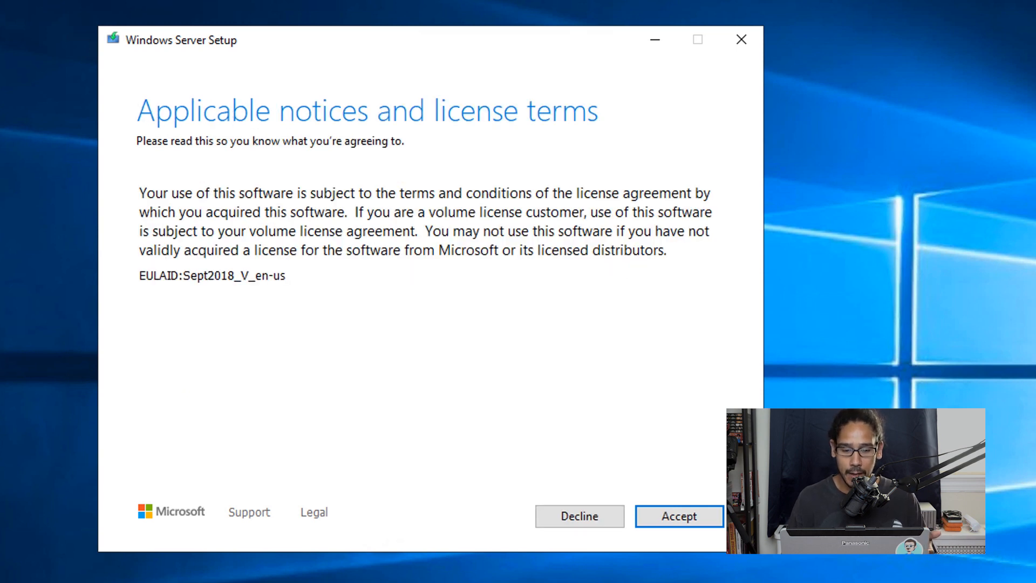
pyautogui.click(679, 515)
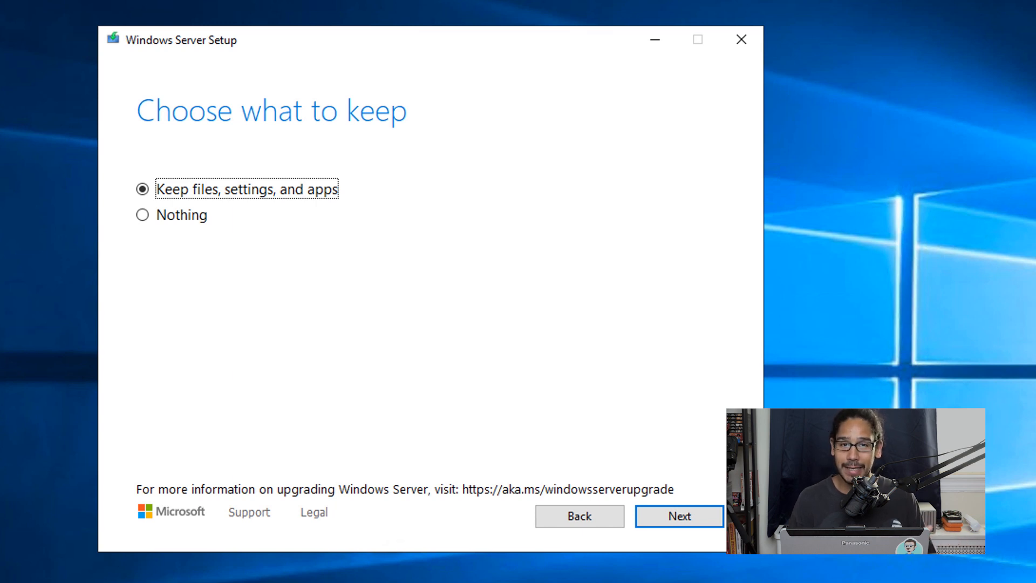
pyautogui.click(679, 516)
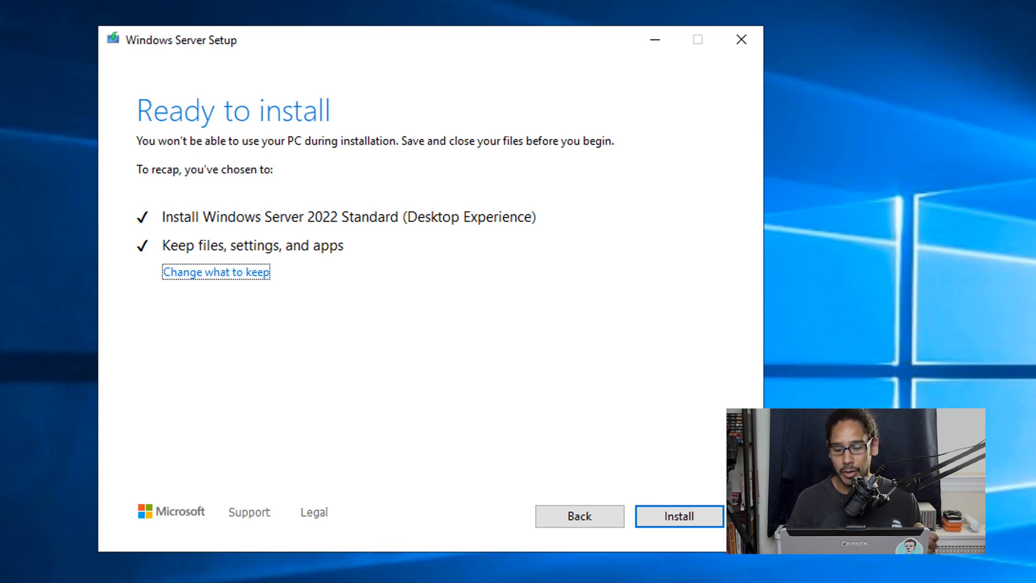
pyautogui.click(680, 517)
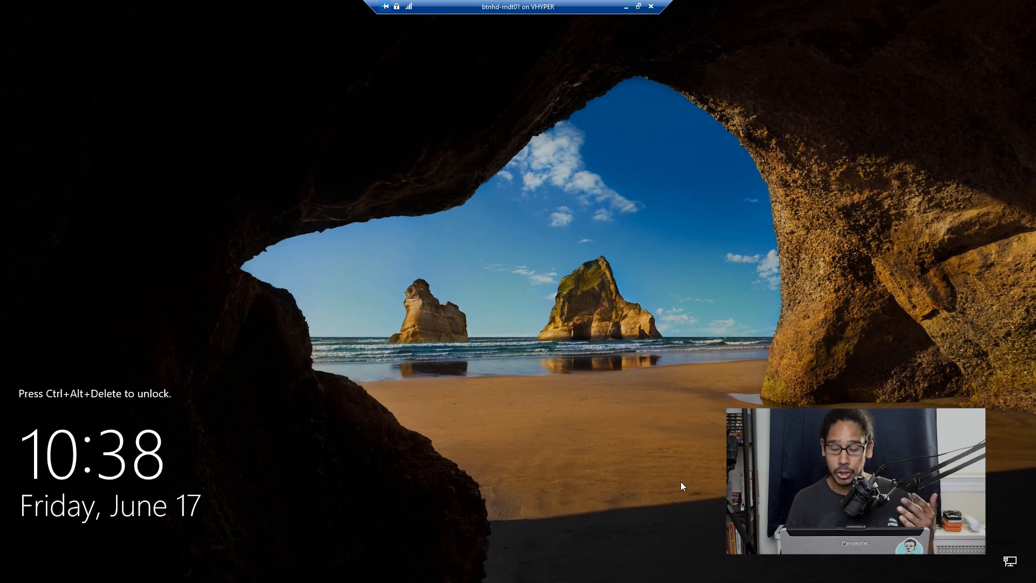
# Unlock the upgraded server with Ctrl+Alt+Delete and sign in to the Windows Server 2022 desktop
pyautogui.press('Ctrl+Alt+Delete')
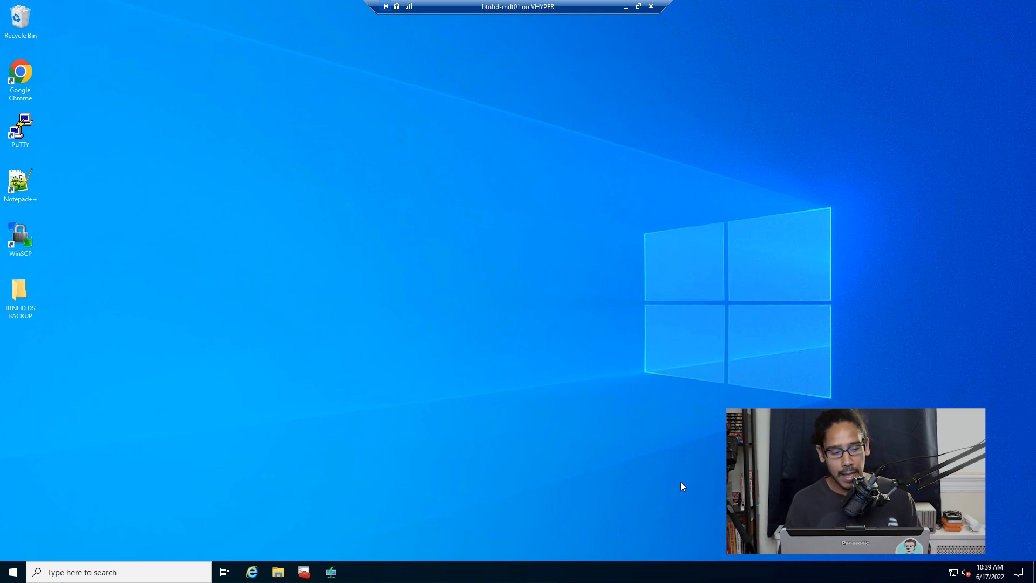
# Bring up the Run box from the Start power-user menu to launch Deployment Workbench
pyautogui.rightClick(12, 572)
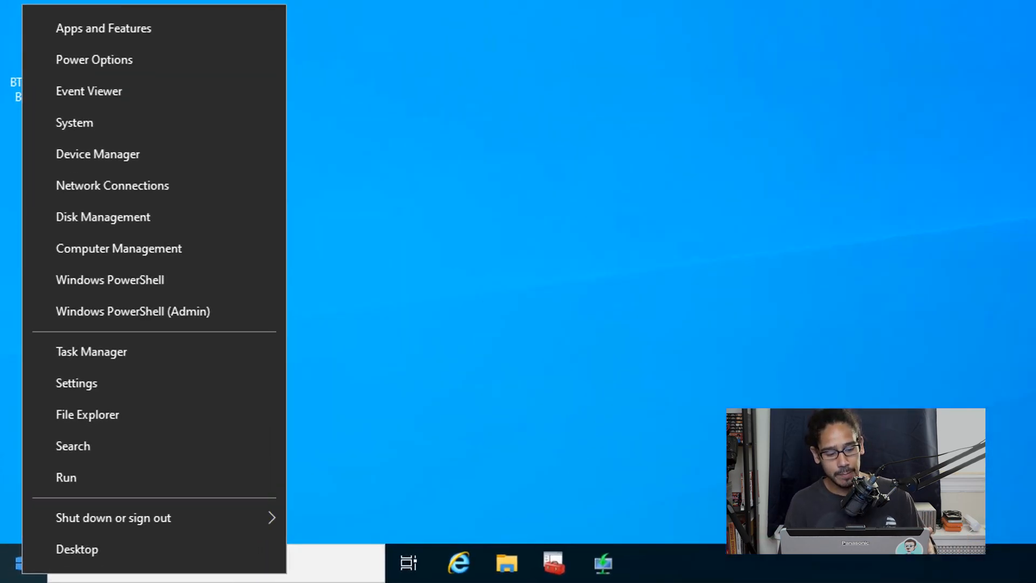
pyautogui.click(66, 478)
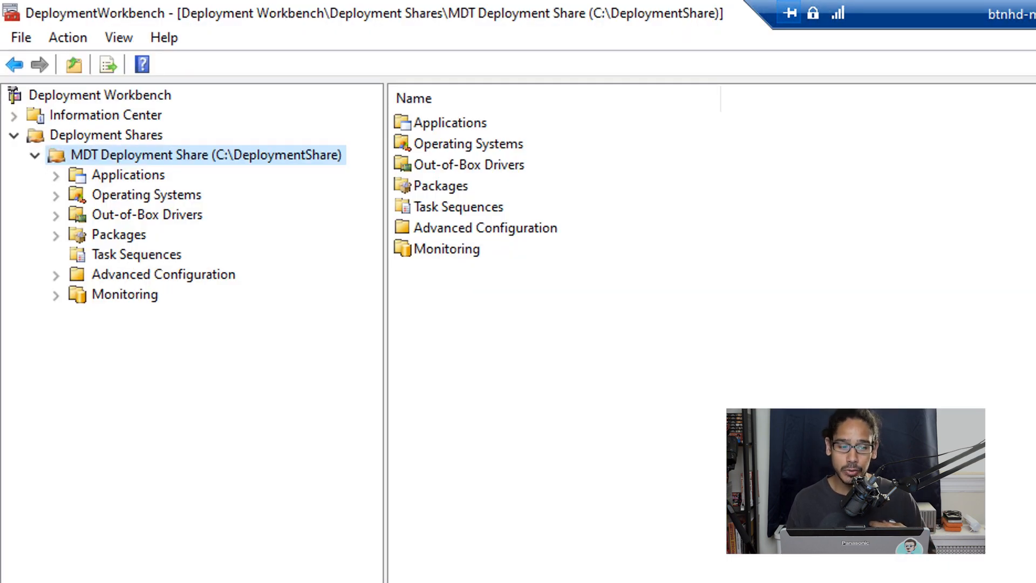
# Update the MDT Deployment Share with the optimized boot image option and finish the wizard
pyautogui.rightClick(183, 155)
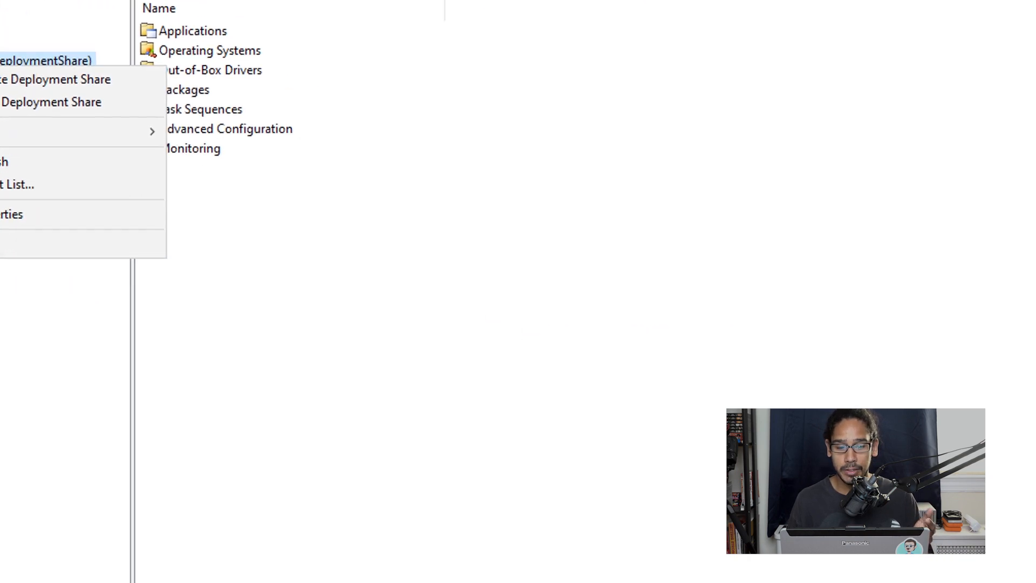
pyautogui.click(51, 103)
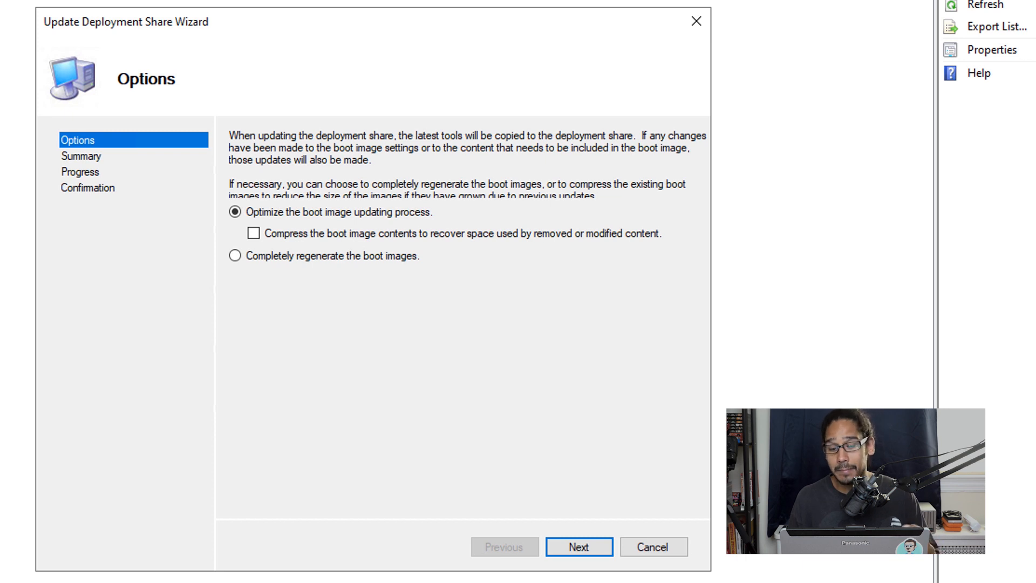
pyautogui.click(580, 546)
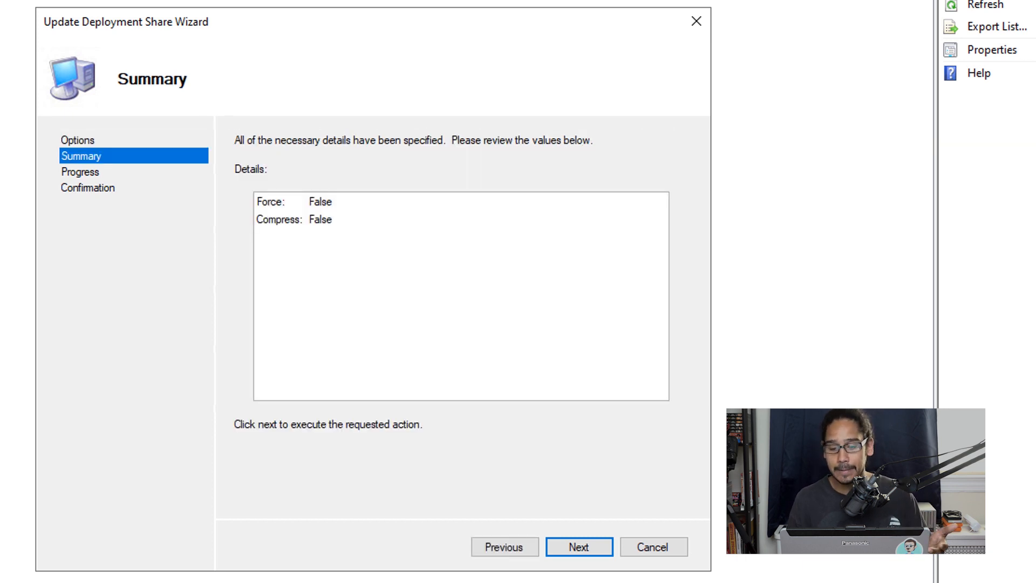
pyautogui.click(578, 561)
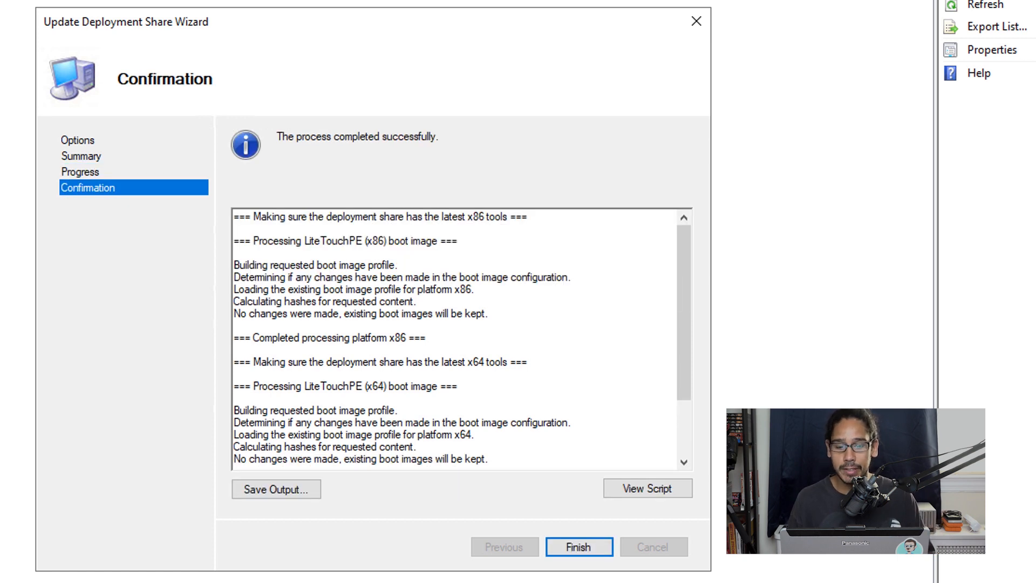
pyautogui.click(578, 547)
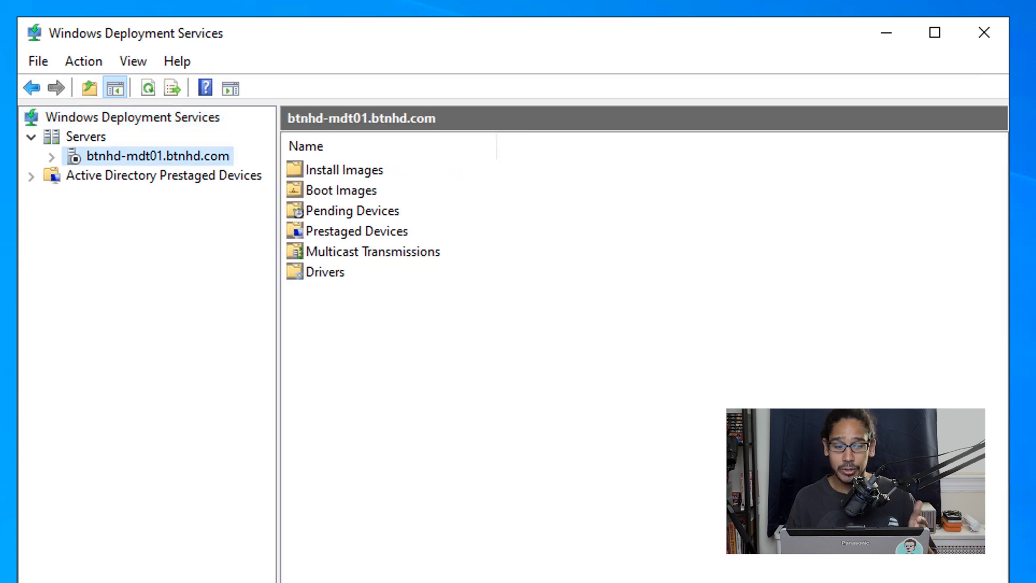
# Start the Windows Deployment Services service on the server via All Tasks > Start
pyautogui.rightClick(135, 155)
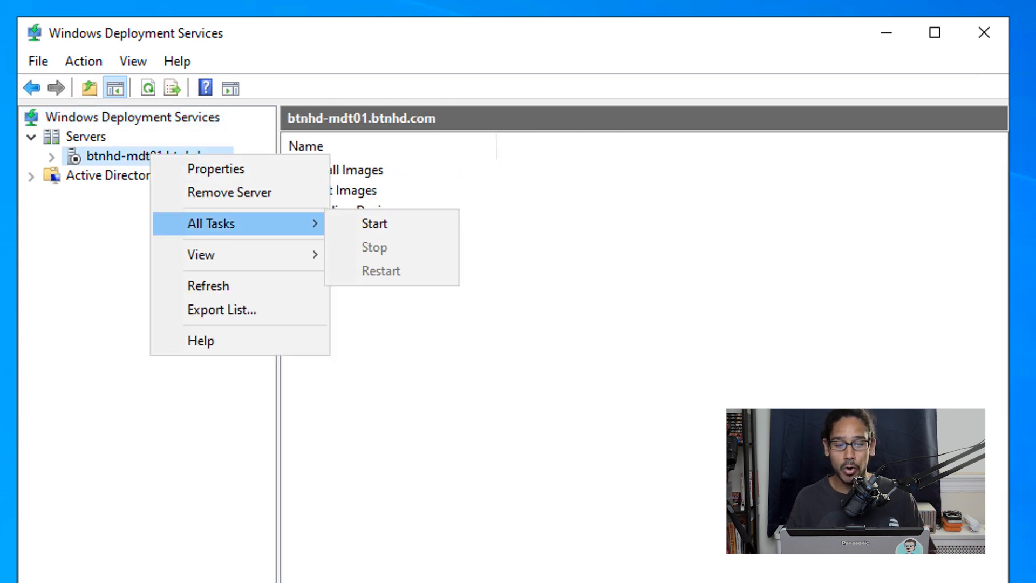
pyautogui.click(374, 223)
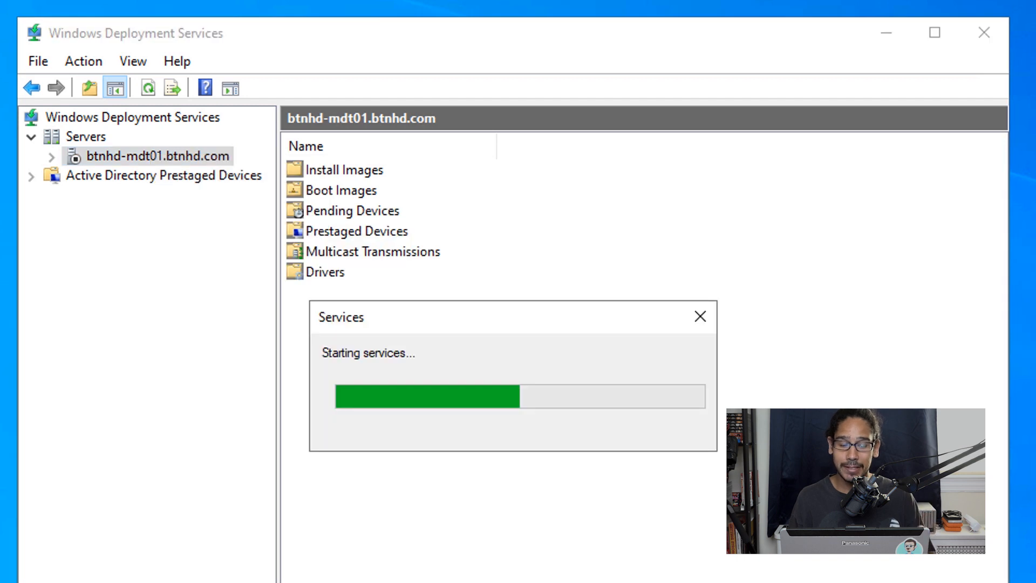